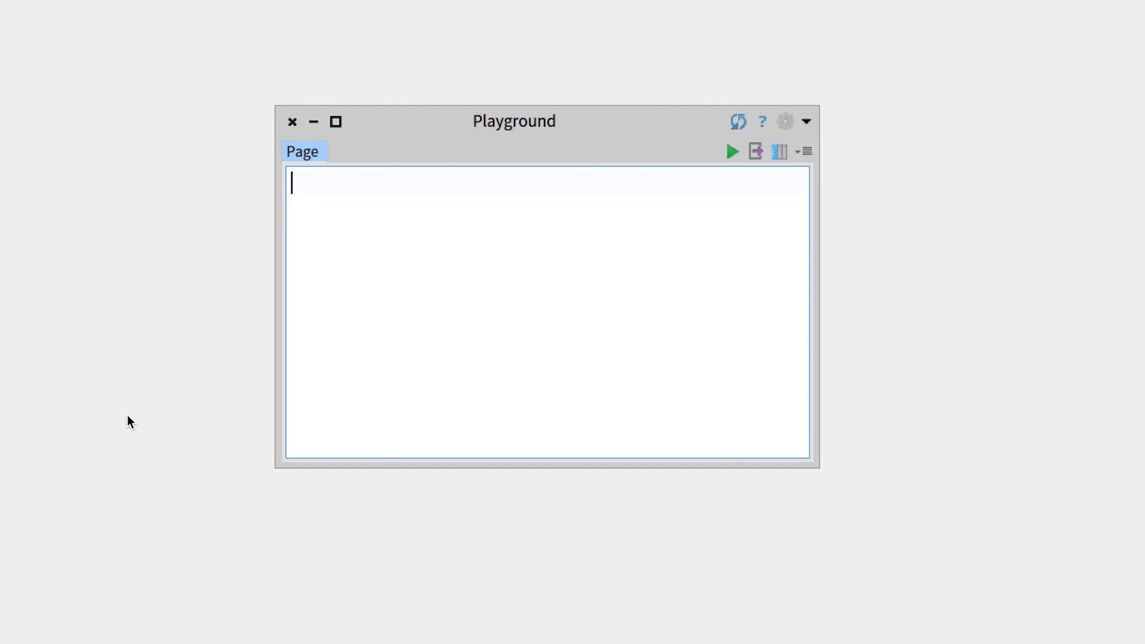
# Enter the class name Color via completion from 'col', closing the suggestions popup.
pyautogui.write('c')
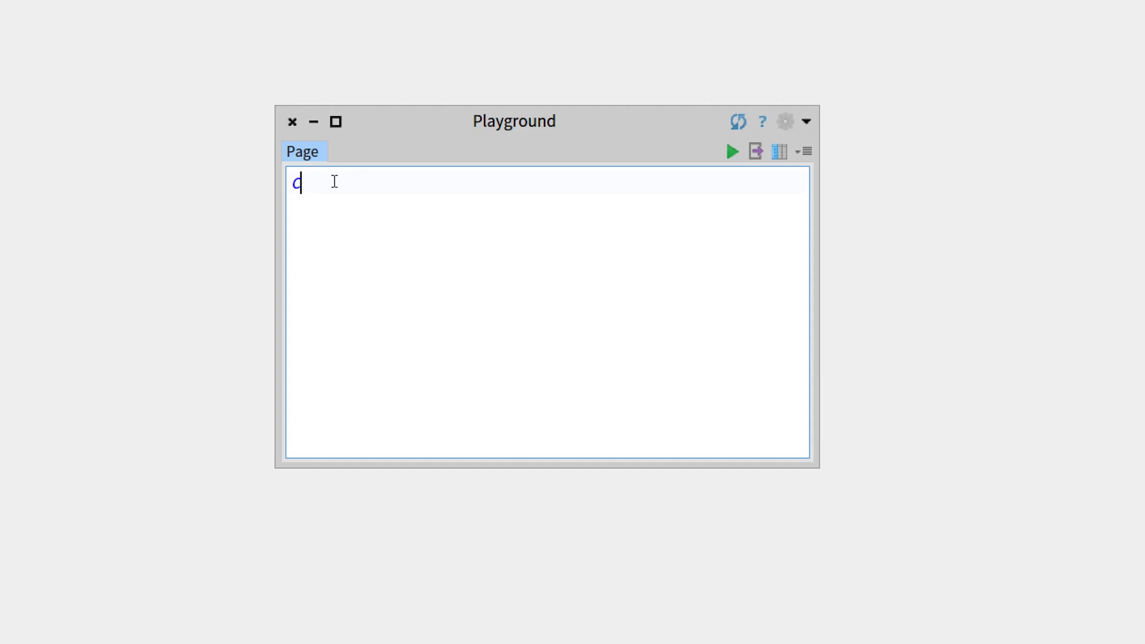
pyautogui.write('olor')
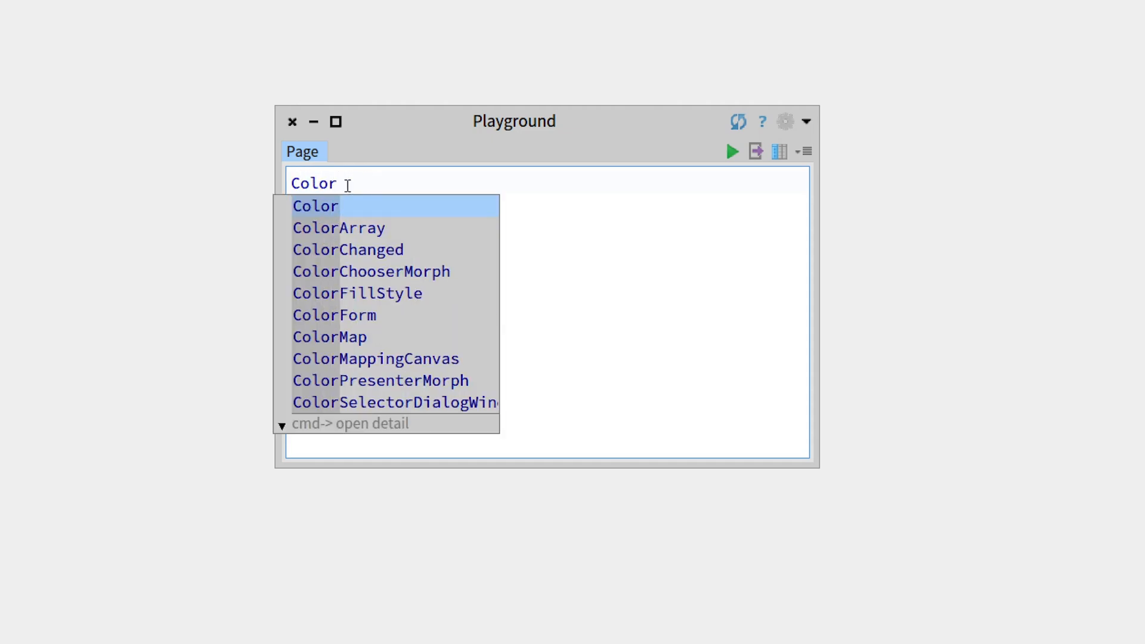
pyautogui.press('Escape')
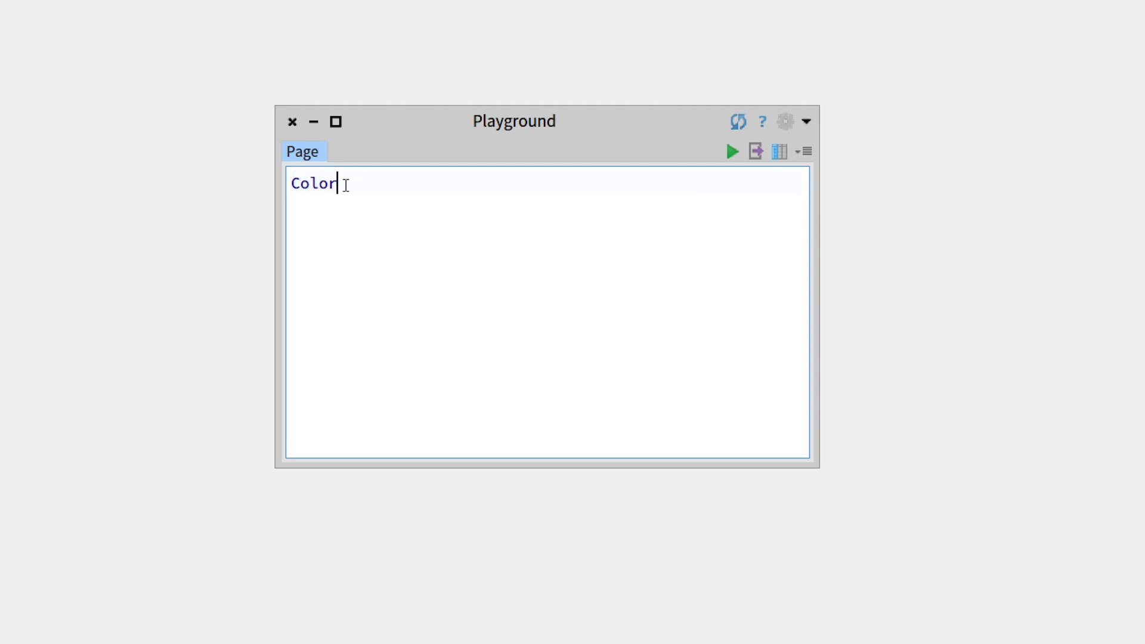
# Delete Color's final 'r' to show italic styling, then retype it to restore Color.
pyautogui.press('Backspace')
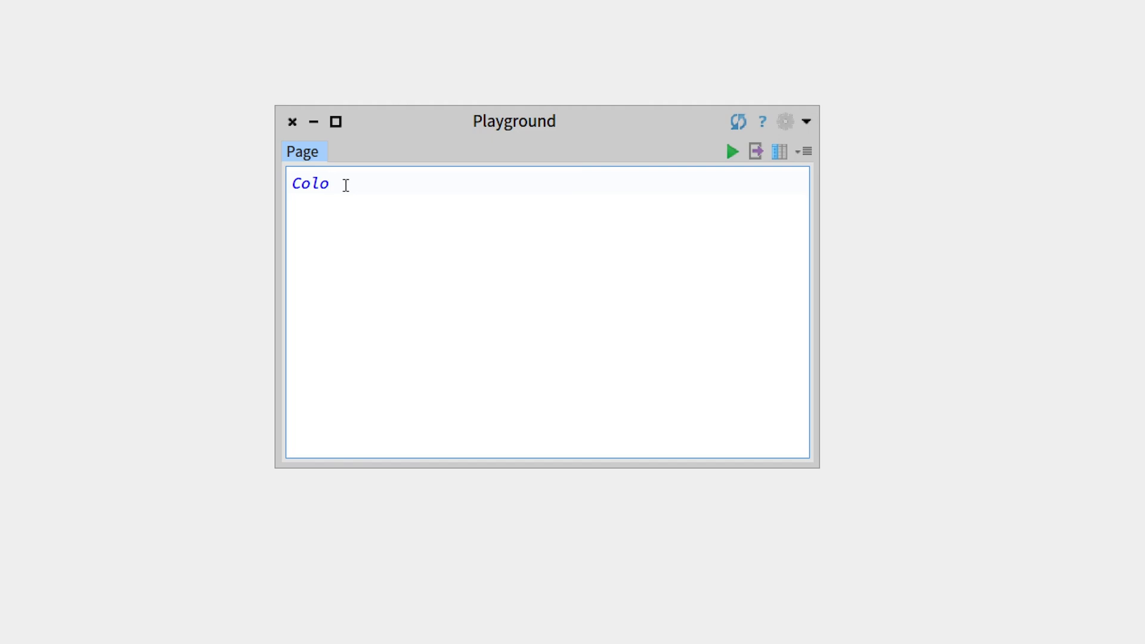
pyautogui.write('x')
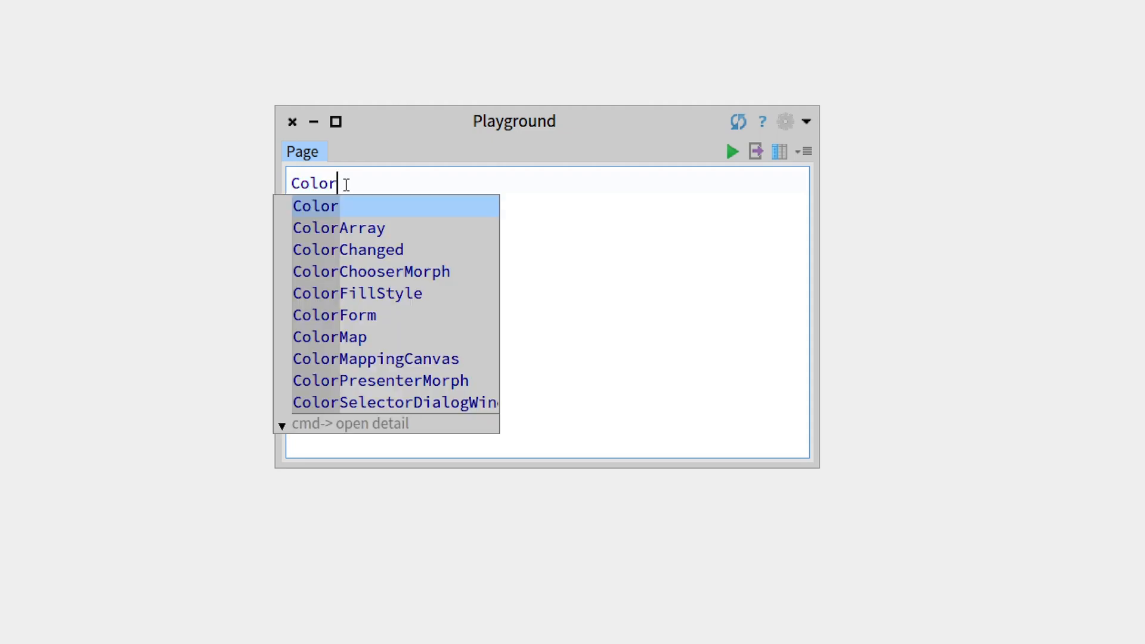
# Add the partial message 'ne' after Color, dismissing both completion popups.
pyautogui.press('Escape')
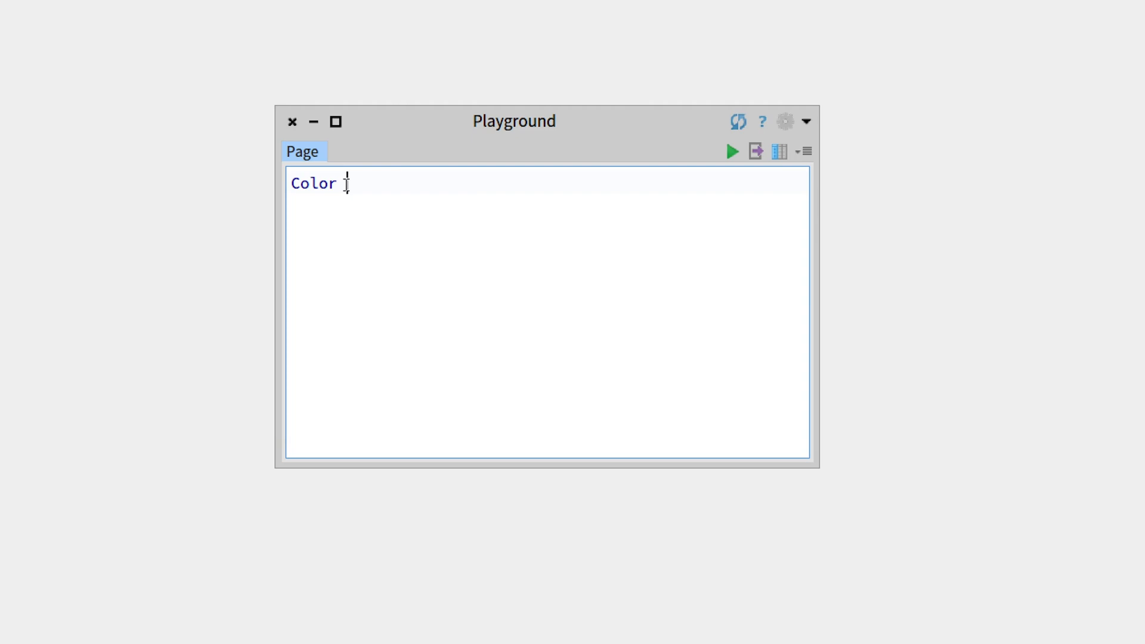
pyautogui.write('ne')
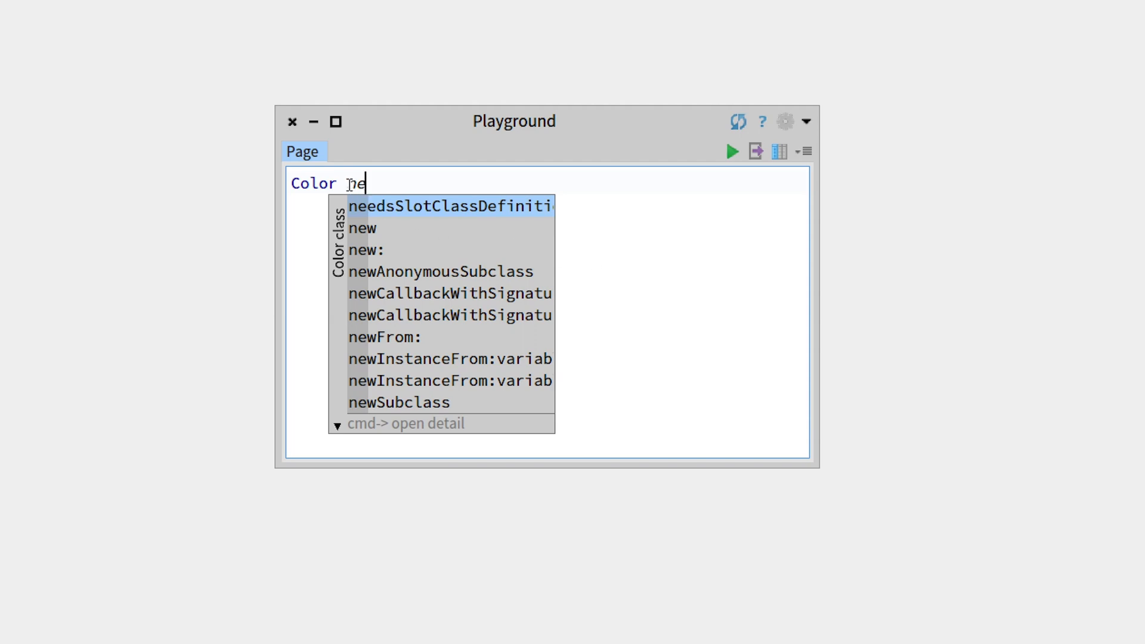
pyautogui.press('Escape')
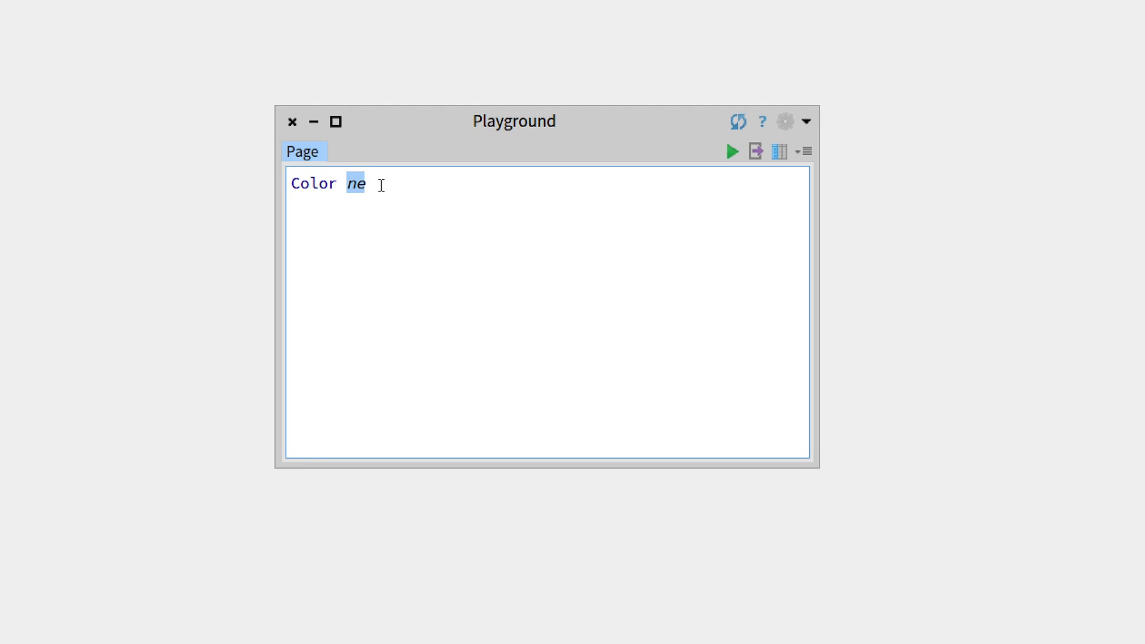
# Finish the selector so the playground reads 'Color new'.
pyautogui.click(357, 183)
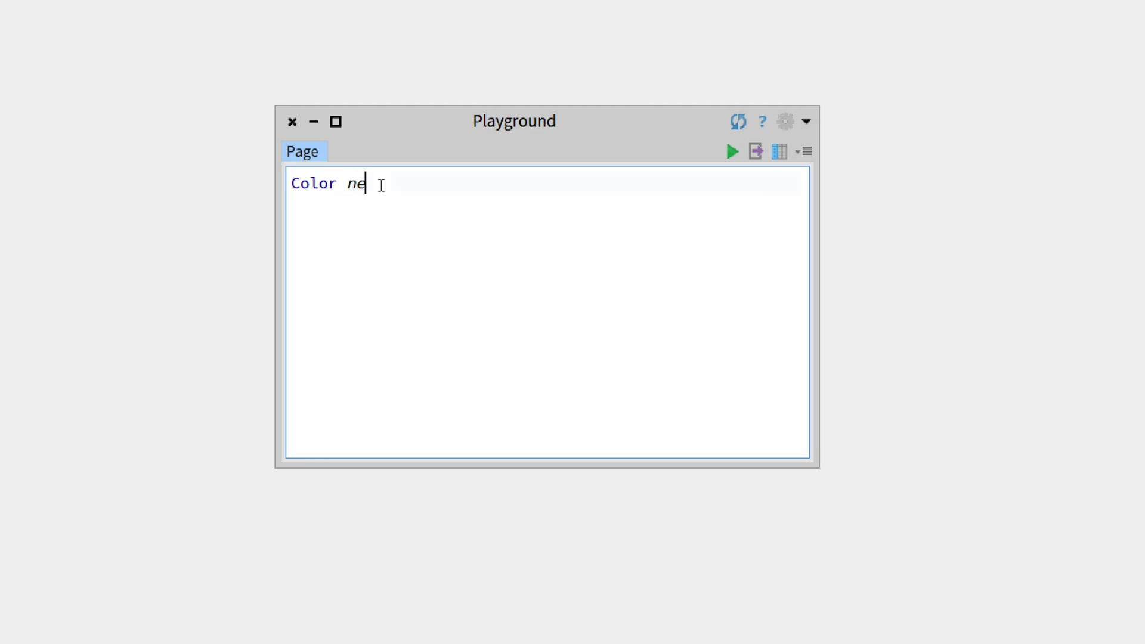
pyautogui.write('kx')
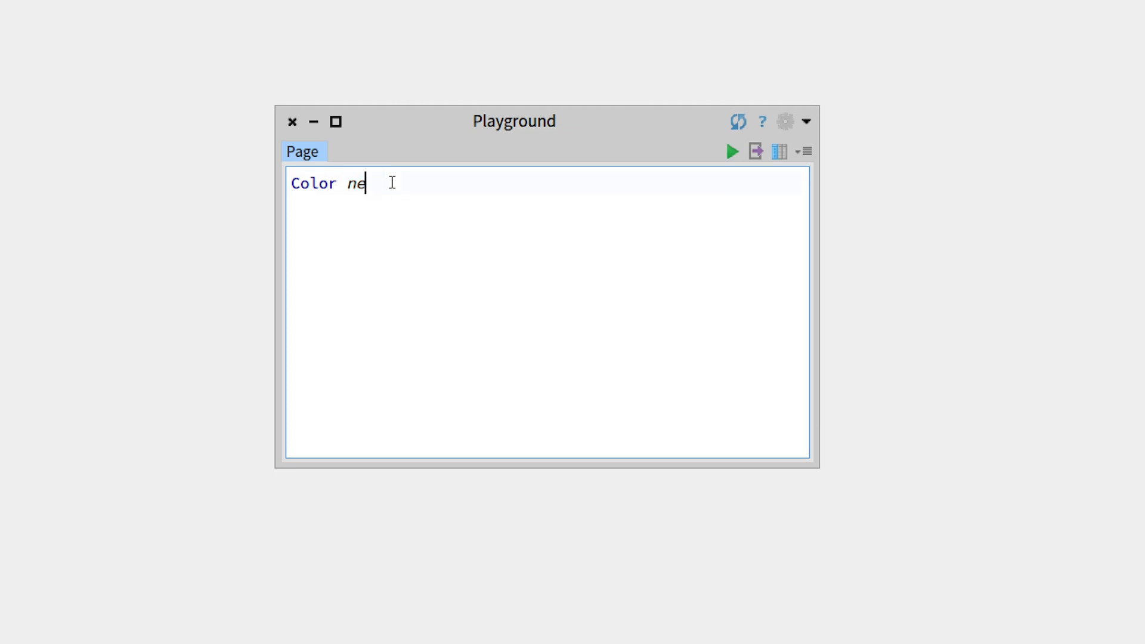
pyautogui.write('w')
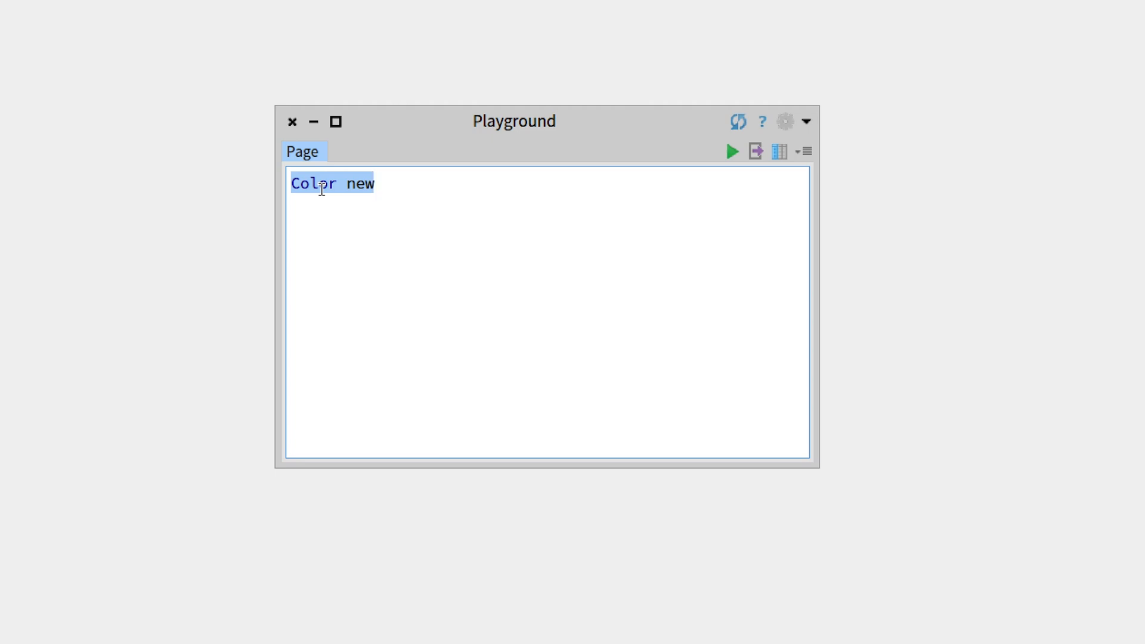
pyautogui.click(375, 183)
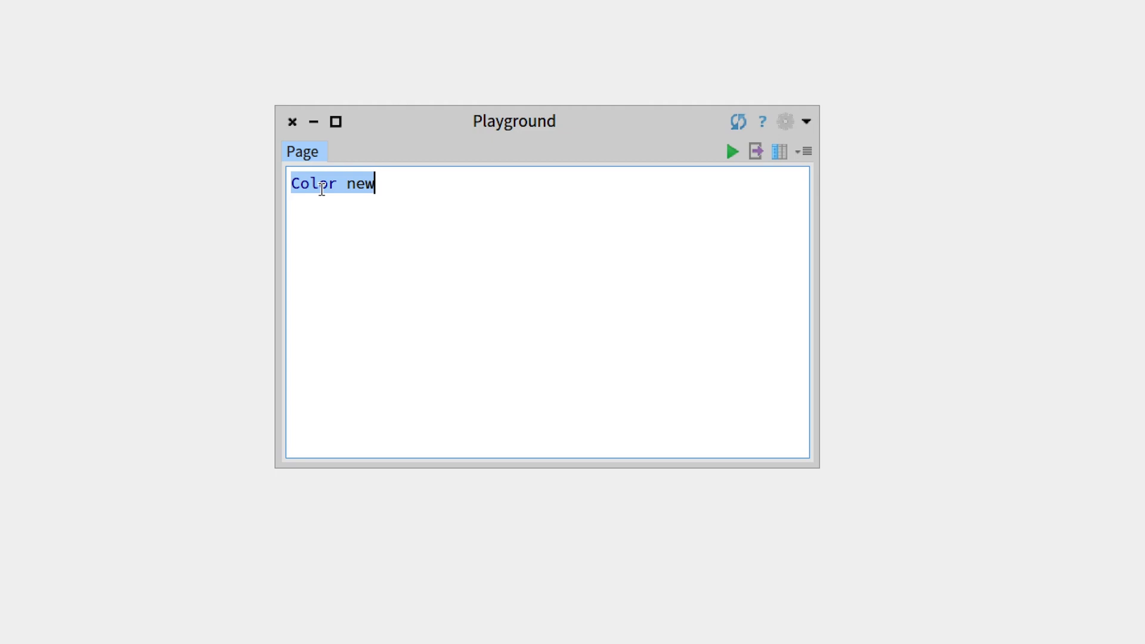